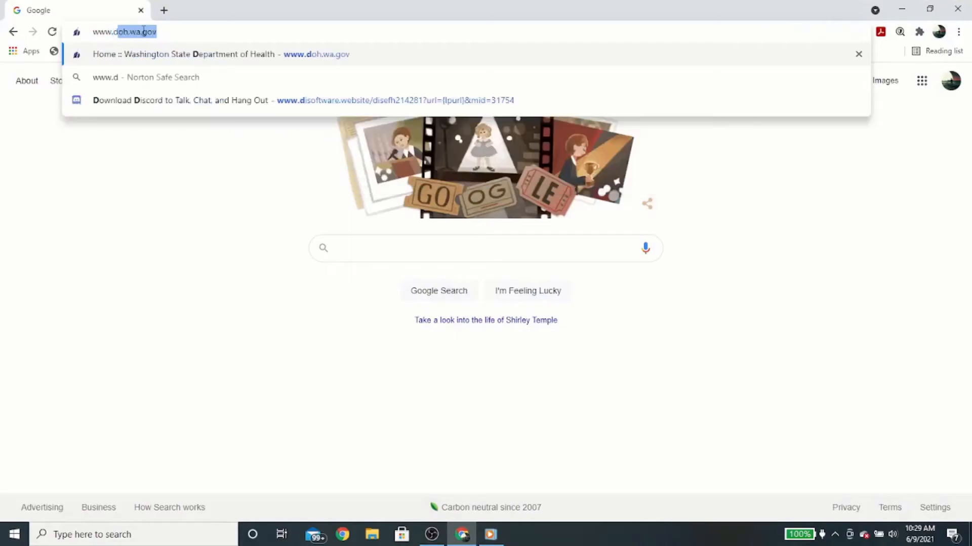
Step: Go to discord.com and browse the Support Help Center's topic categories
text(www.discord.)
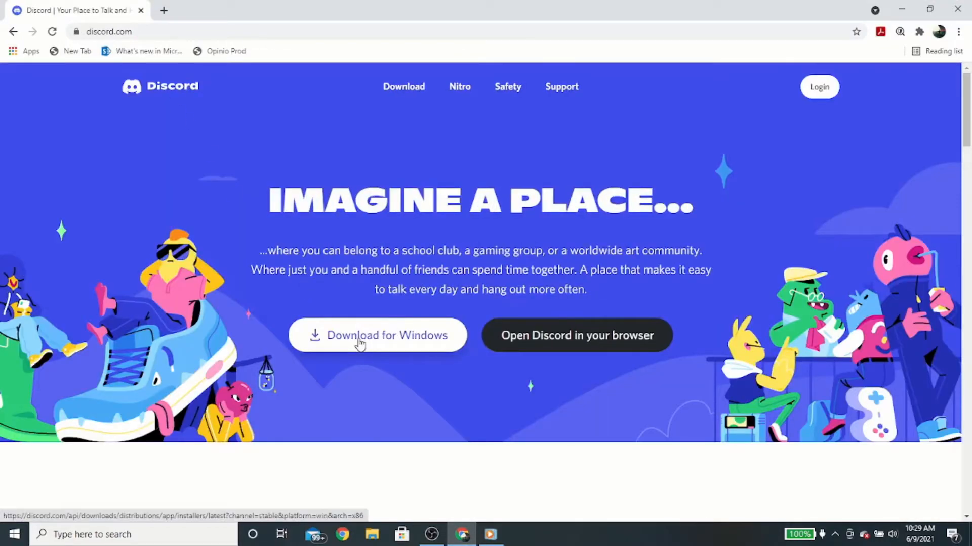
mouse_move(540, 99)
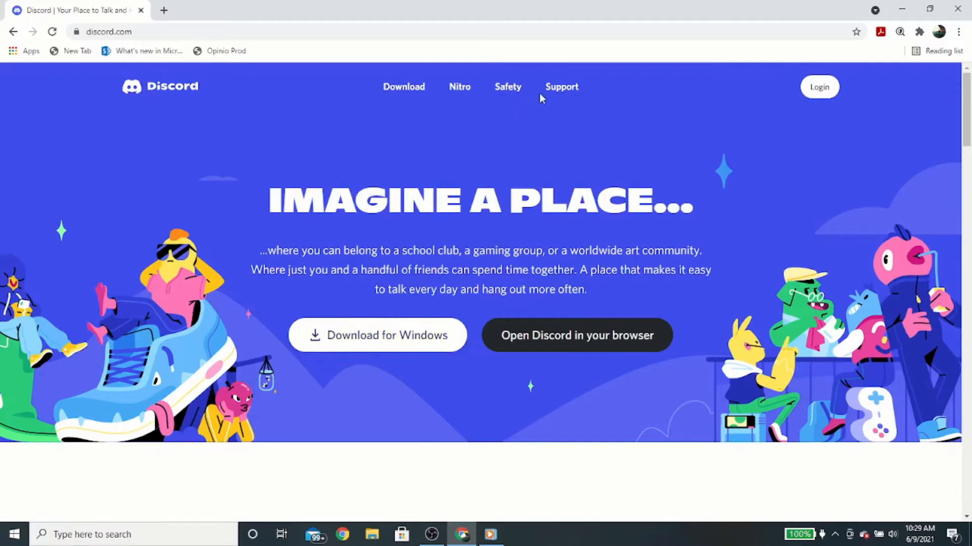
click(561, 87)
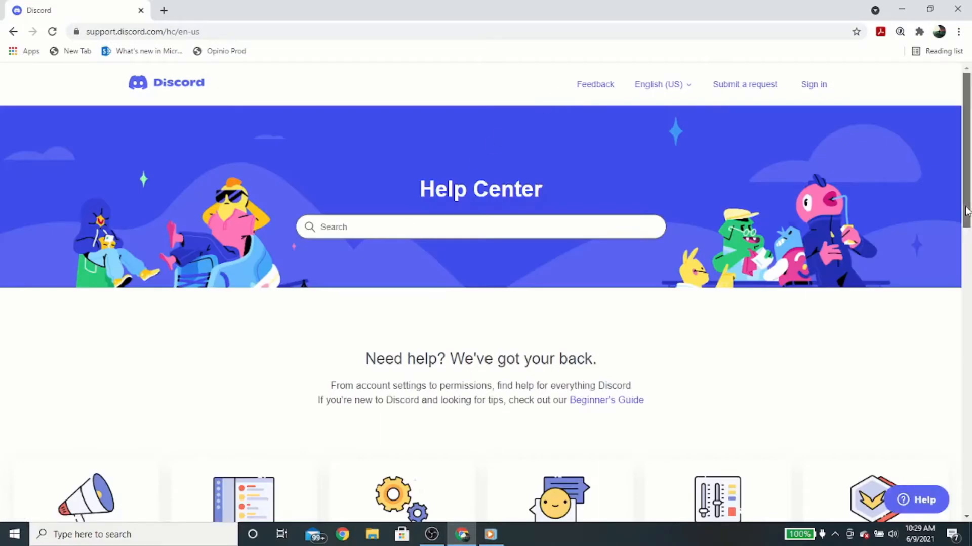
scroll(down, 3)
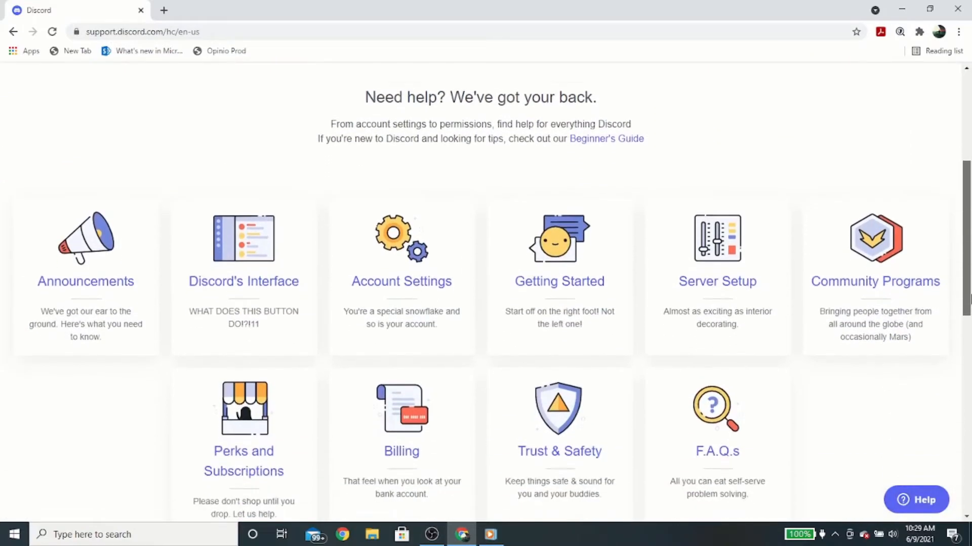
scroll(down, 3)
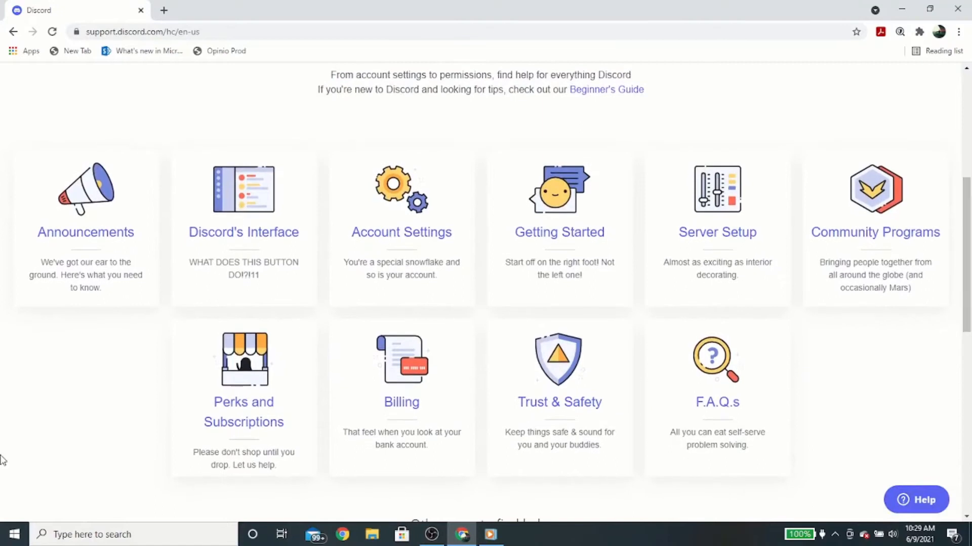
Step: Search the Start menu for 'discord' and launch the Discord desktop app
click(12, 534)
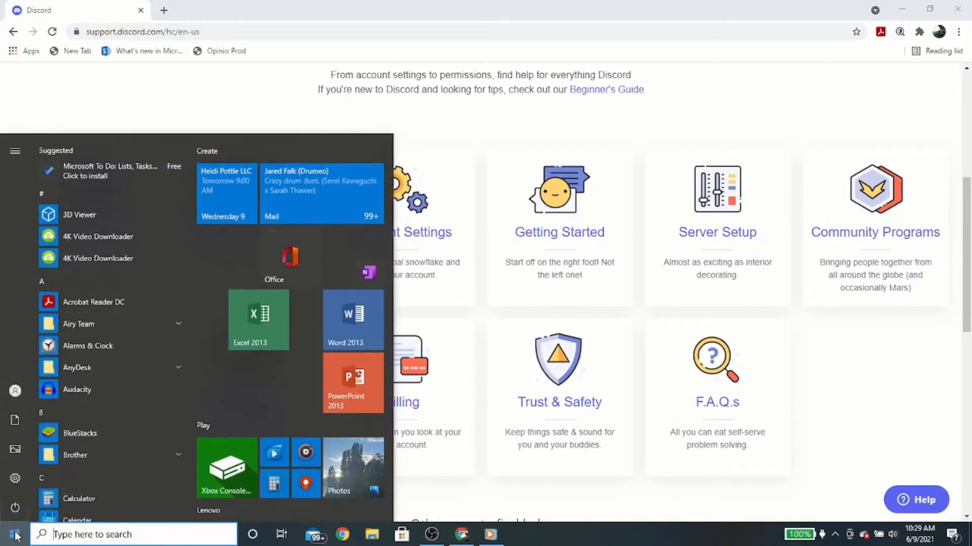
text(discord)
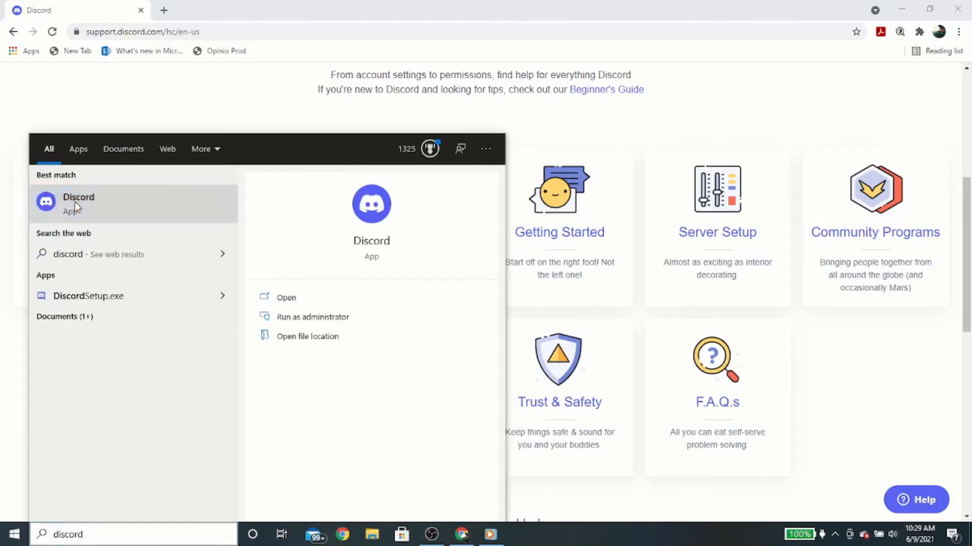
click(77, 203)
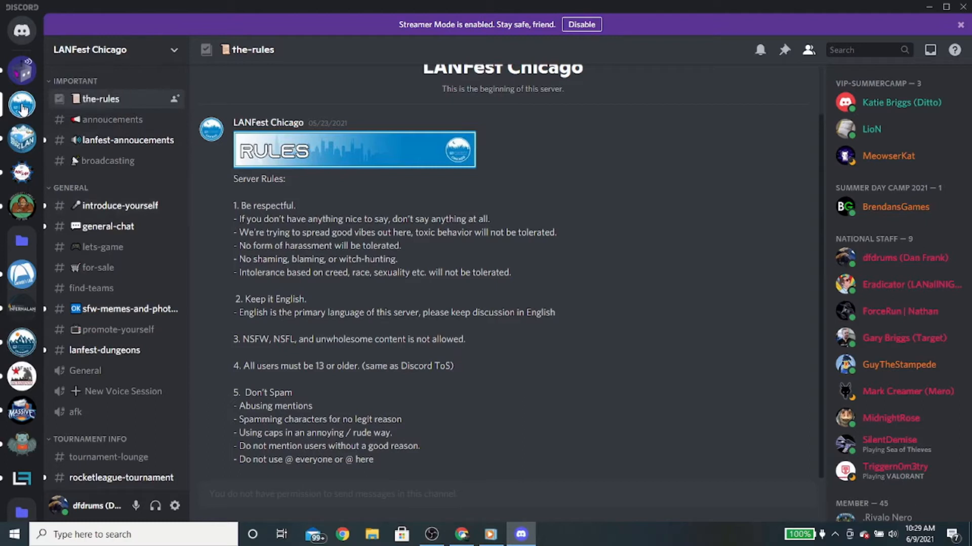
mouse_move(626, 159)
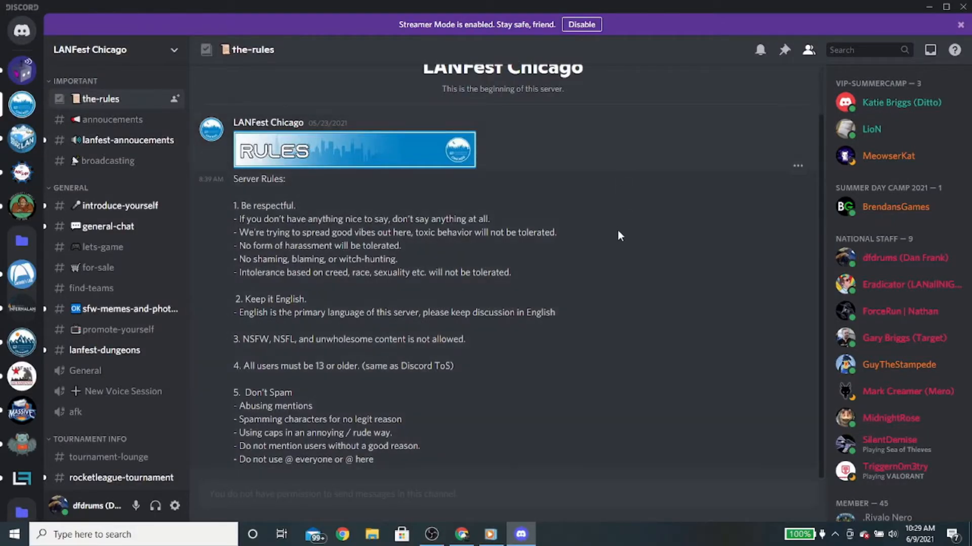
mouse_move(536, 347)
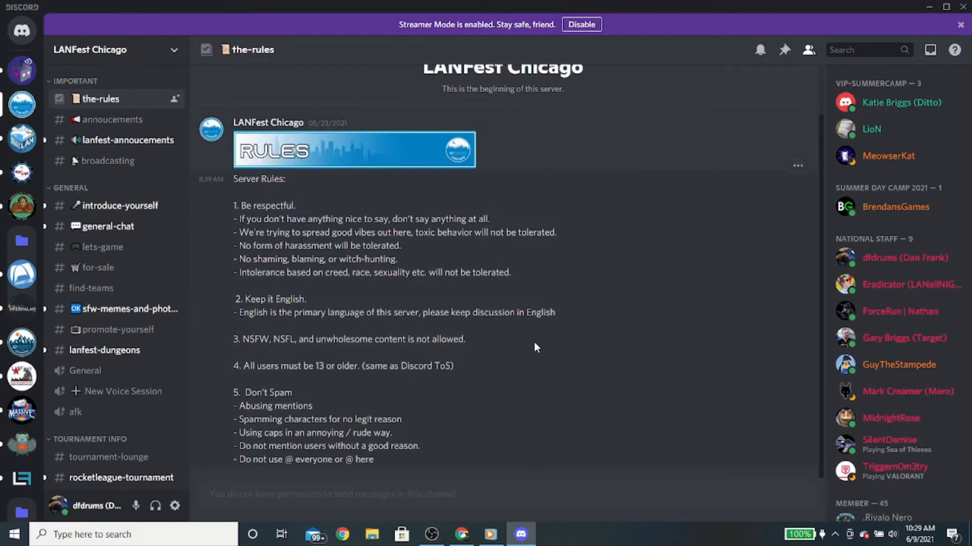
mouse_move(483, 429)
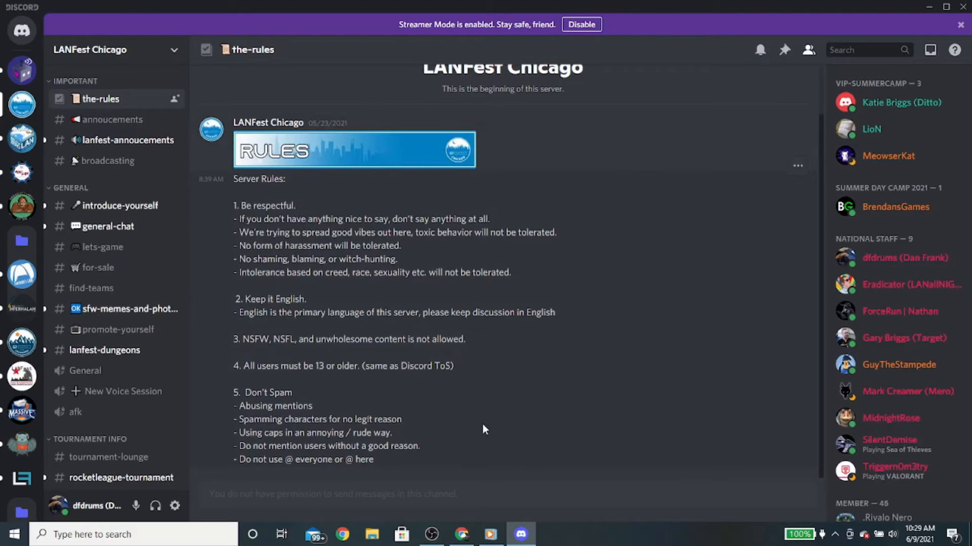
mouse_move(468, 459)
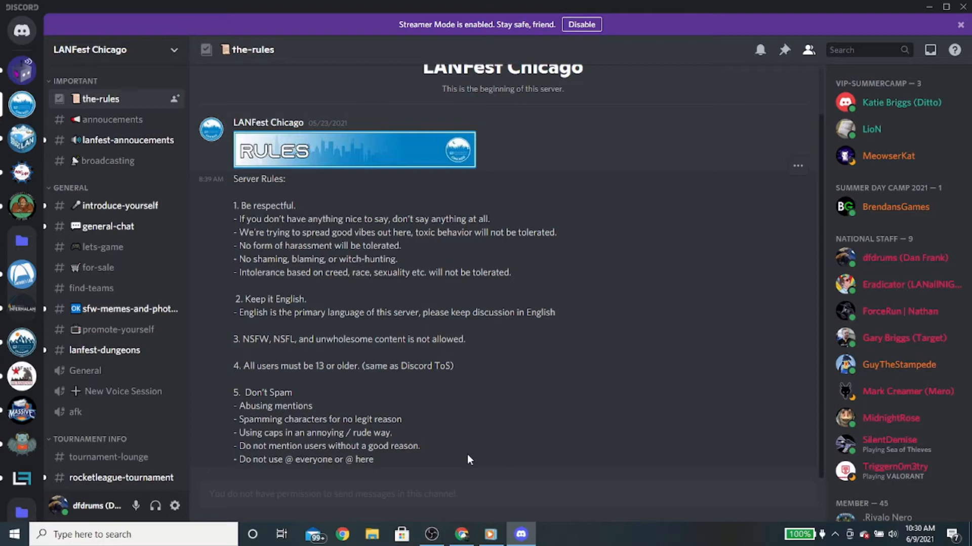
Step: Switch to #introduce-yourself and browse the LANFest Chicago channel list
click(119, 206)
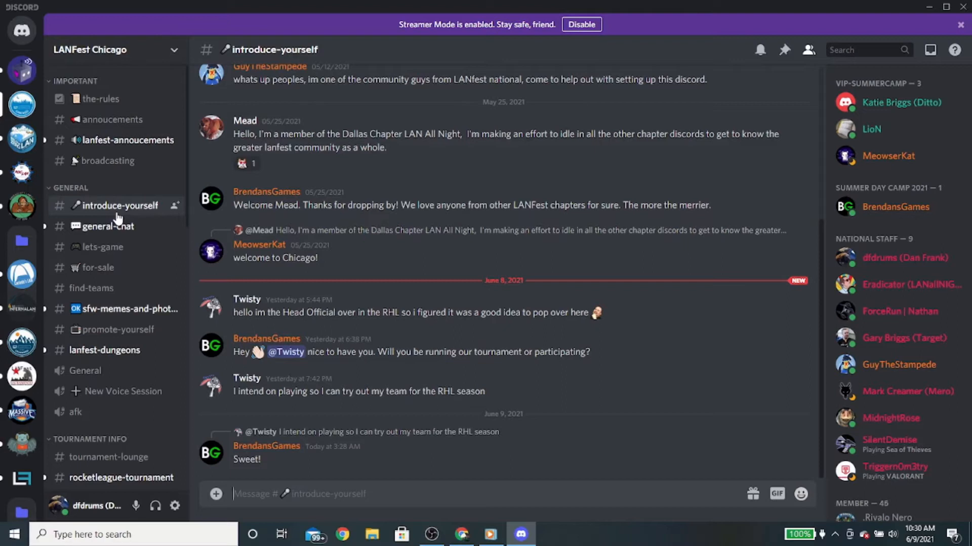
mouse_move(79, 192)
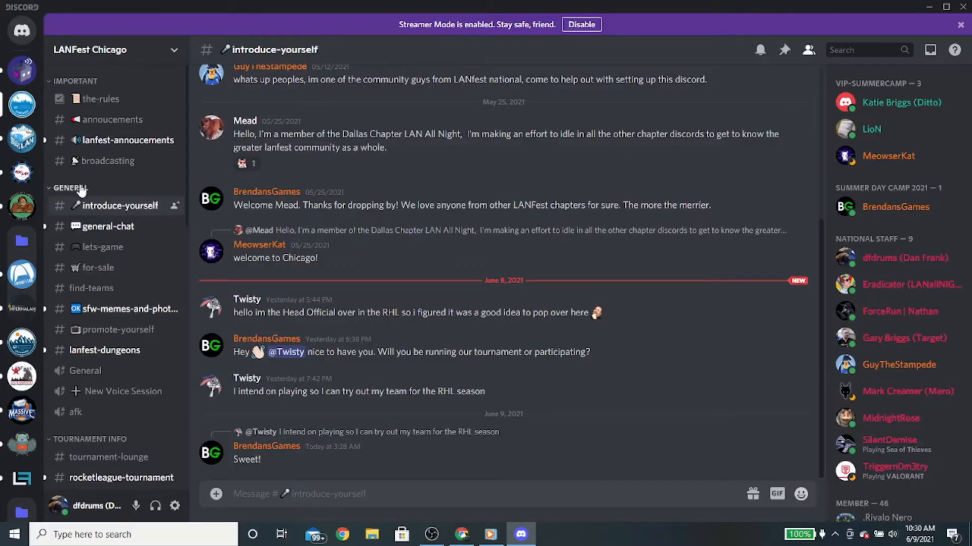
mouse_move(177, 162)
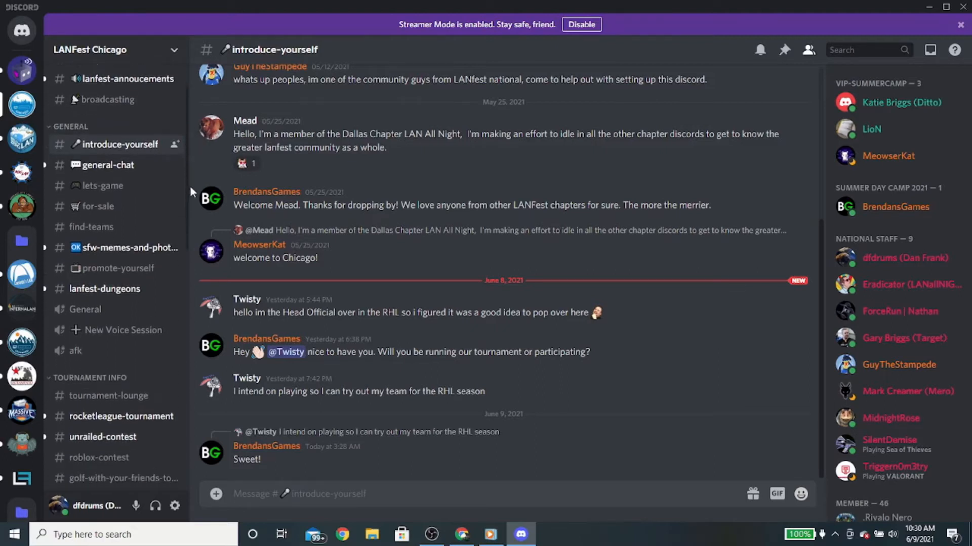
scroll(down, 3)
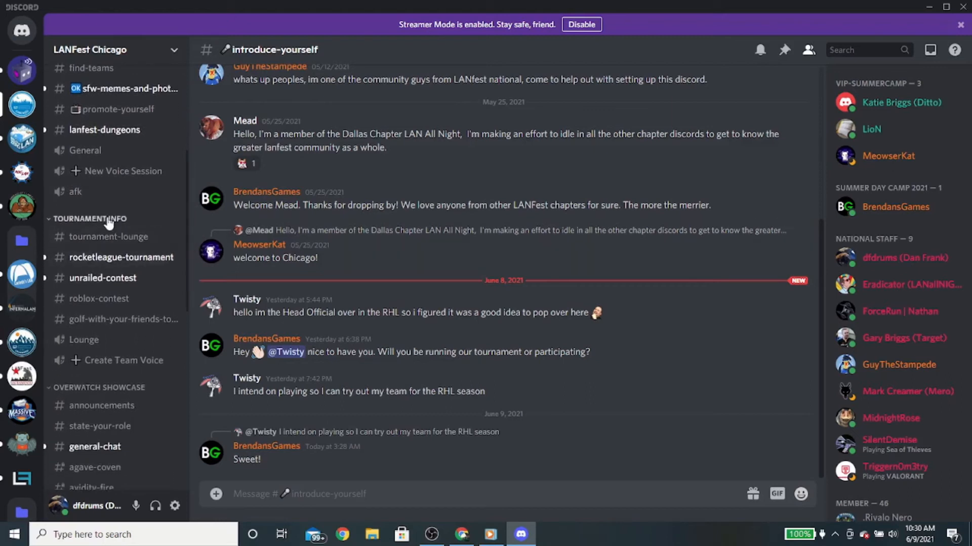
mouse_move(114, 396)
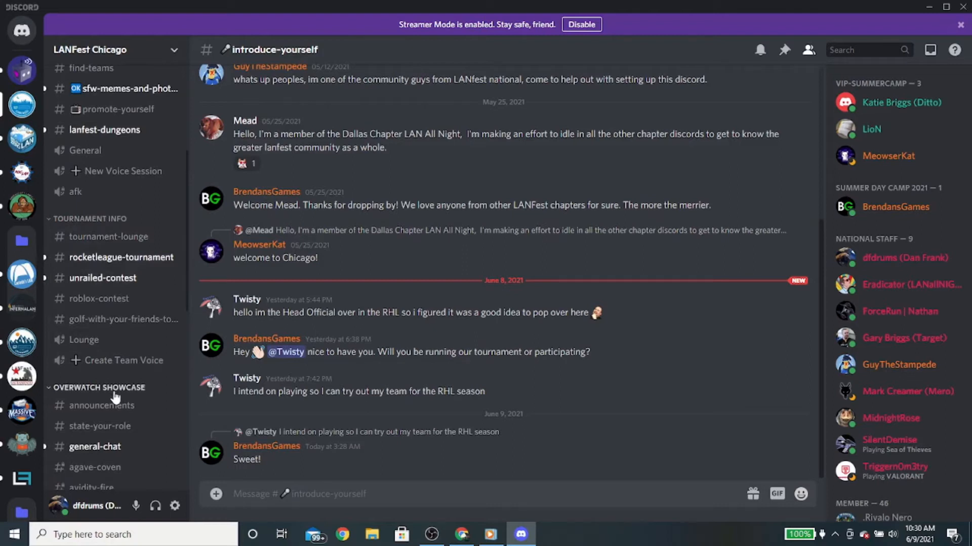
mouse_move(188, 305)
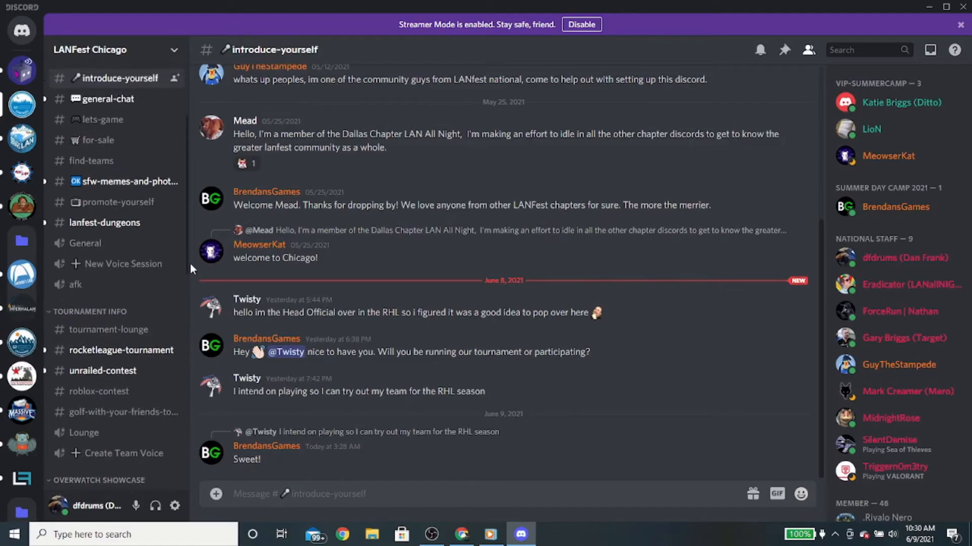
text(@)
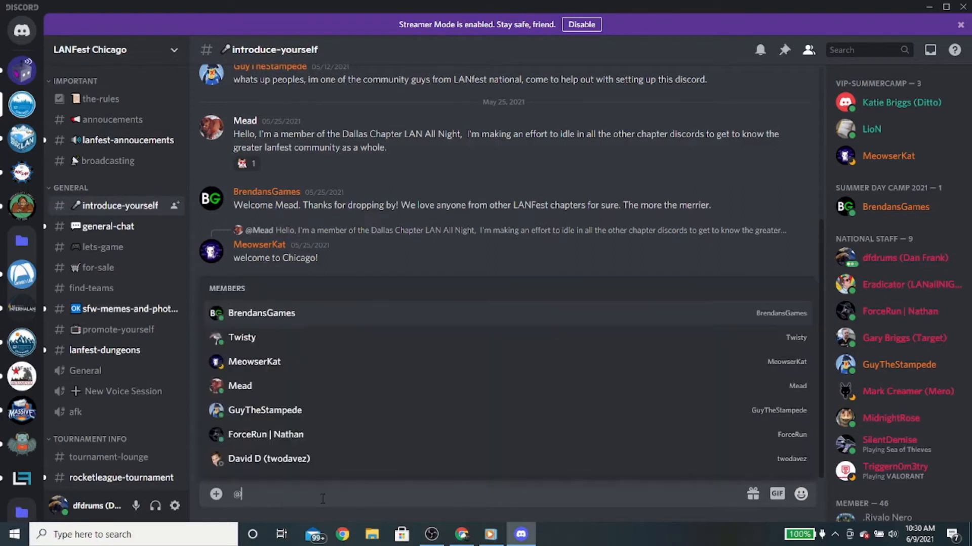
text(here)
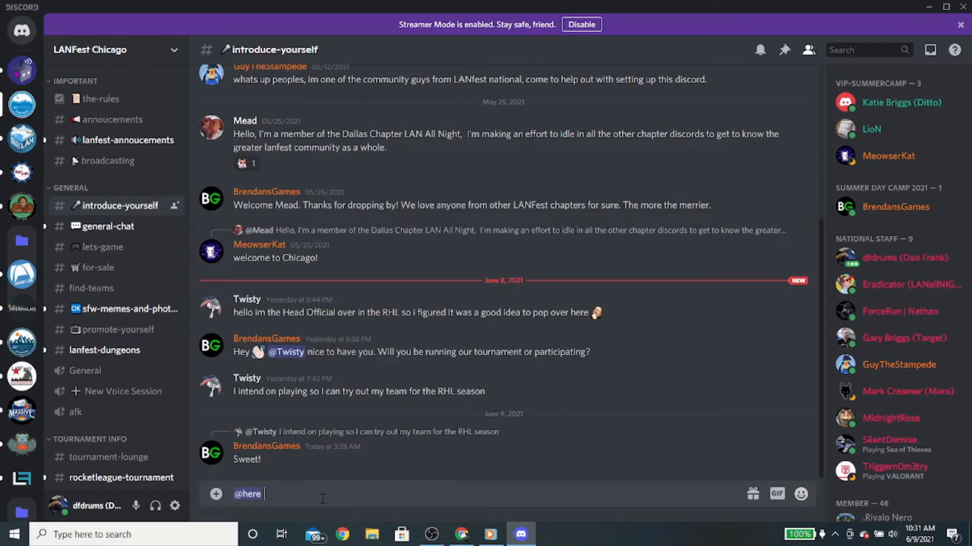
text(@everybo)
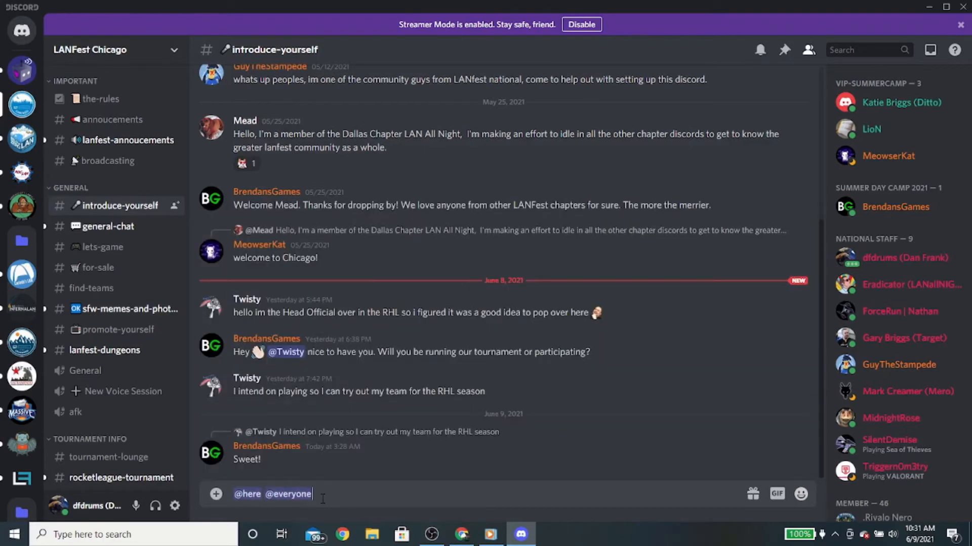
key(Backspace)
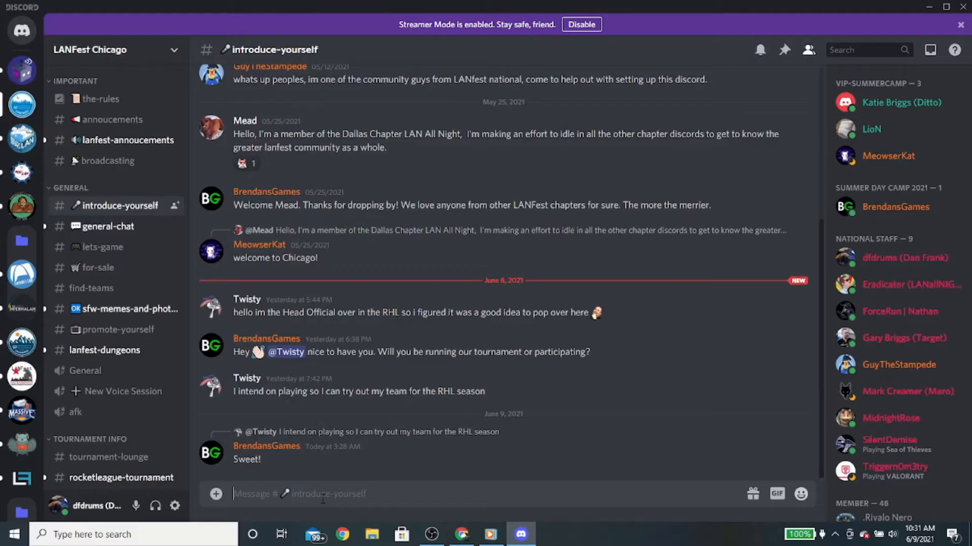
mouse_move(630, 313)
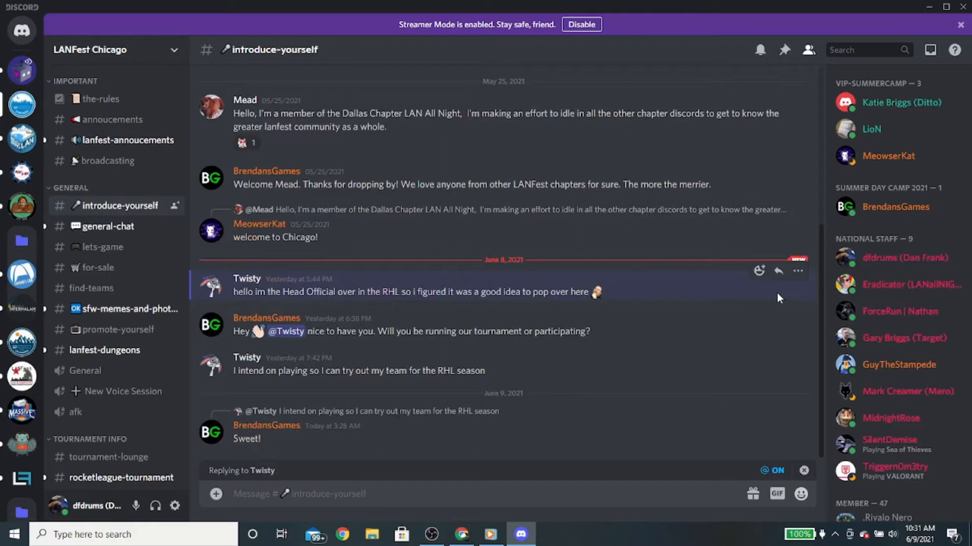
mouse_move(485, 283)
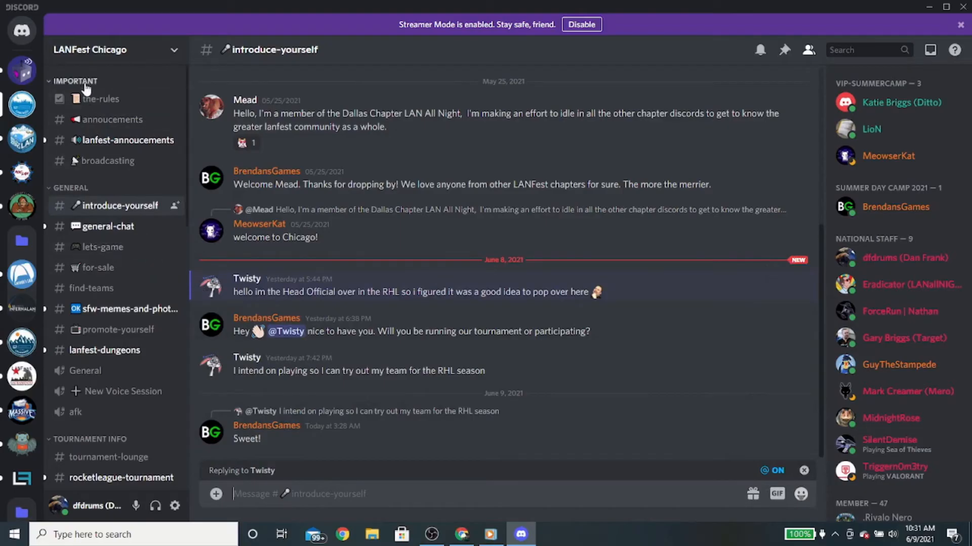
click(100, 98)
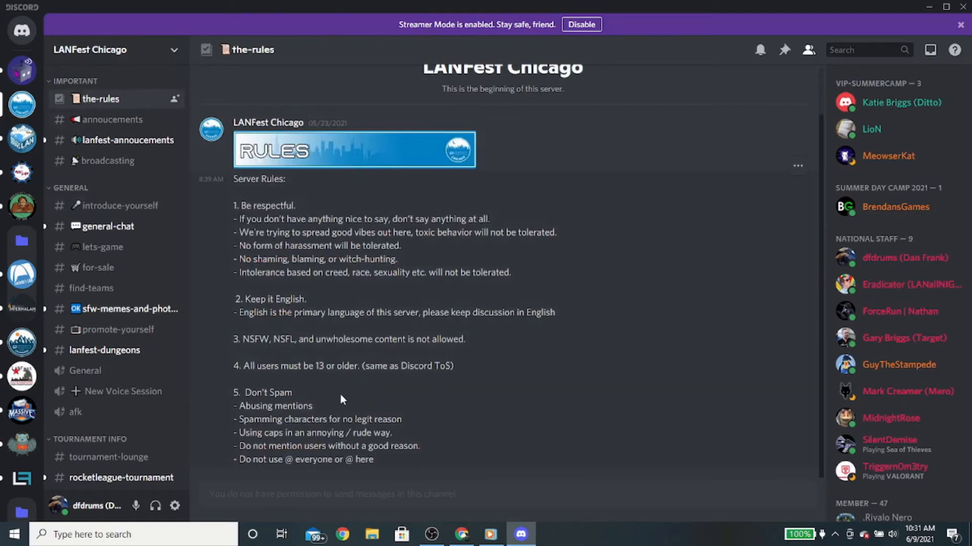
mouse_move(415, 407)
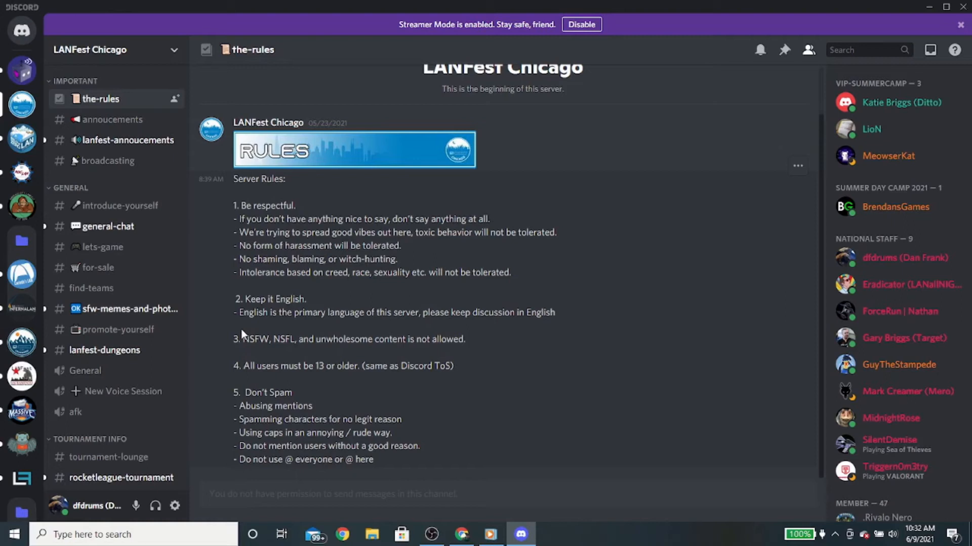
mouse_move(217, 309)
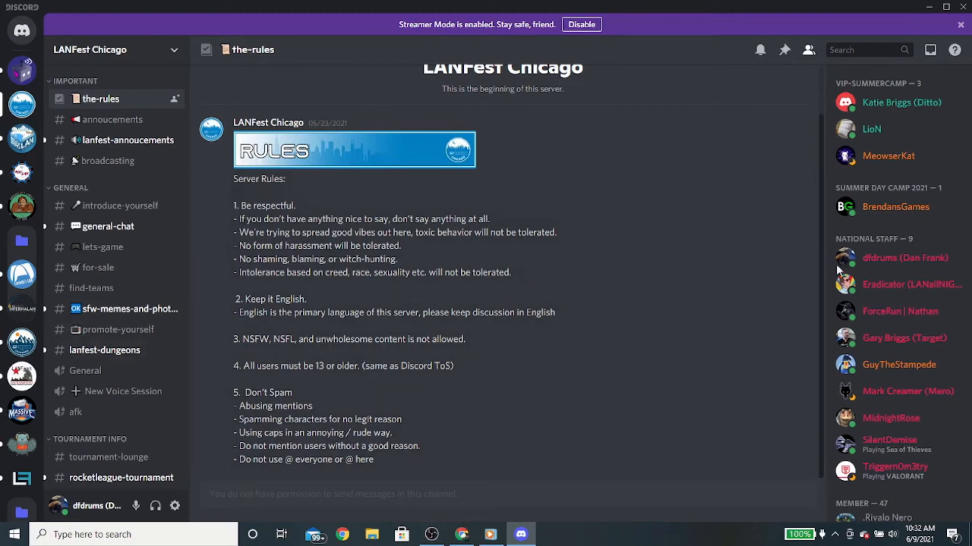
scroll(down, 3)
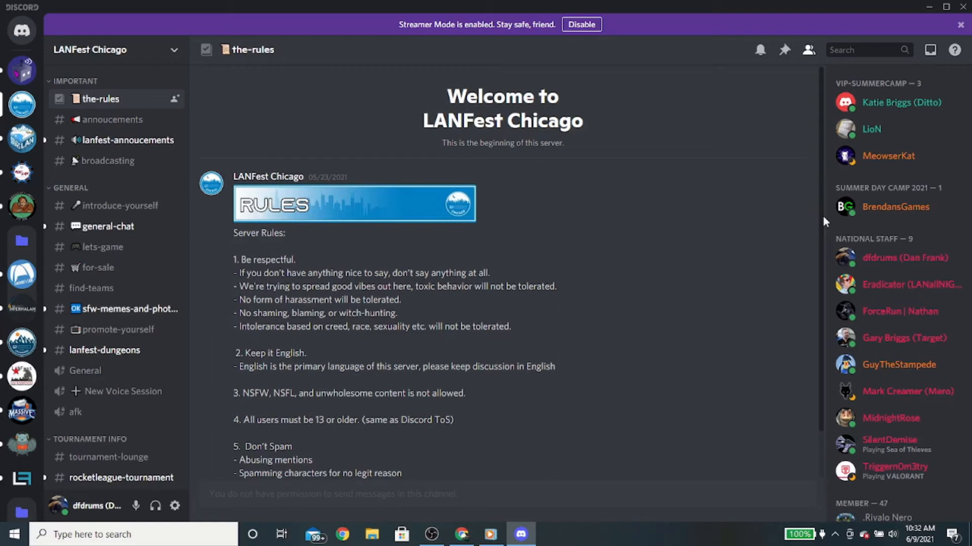
mouse_move(189, 269)
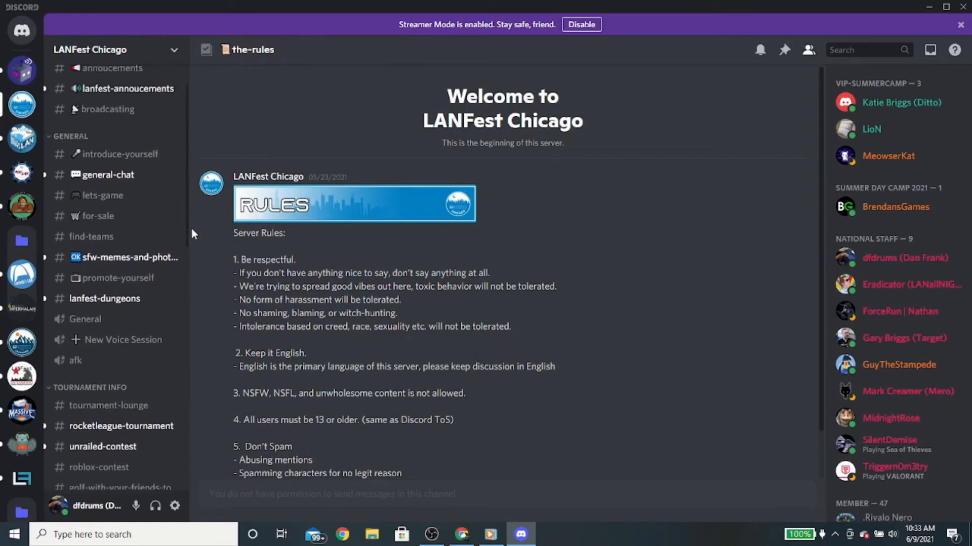
scroll(down, 3)
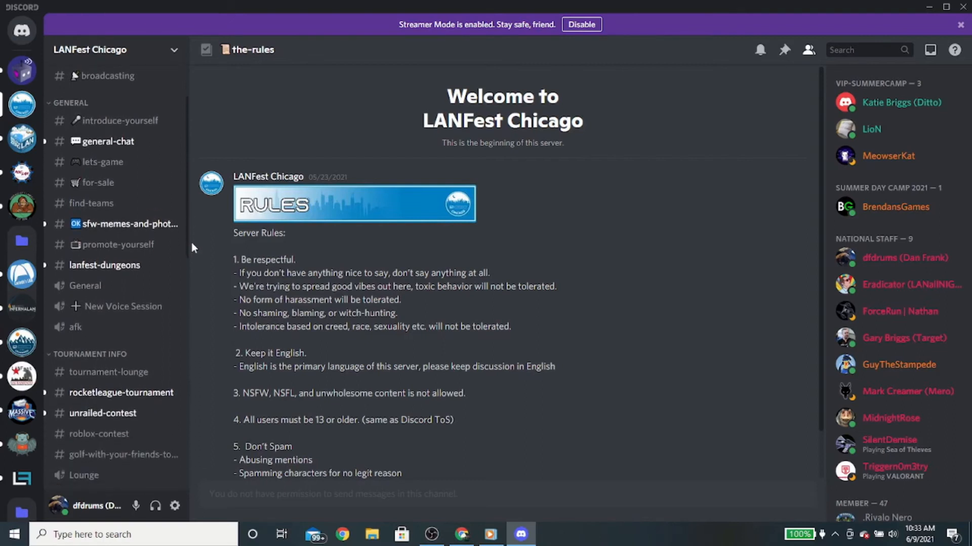
scroll(down, 3)
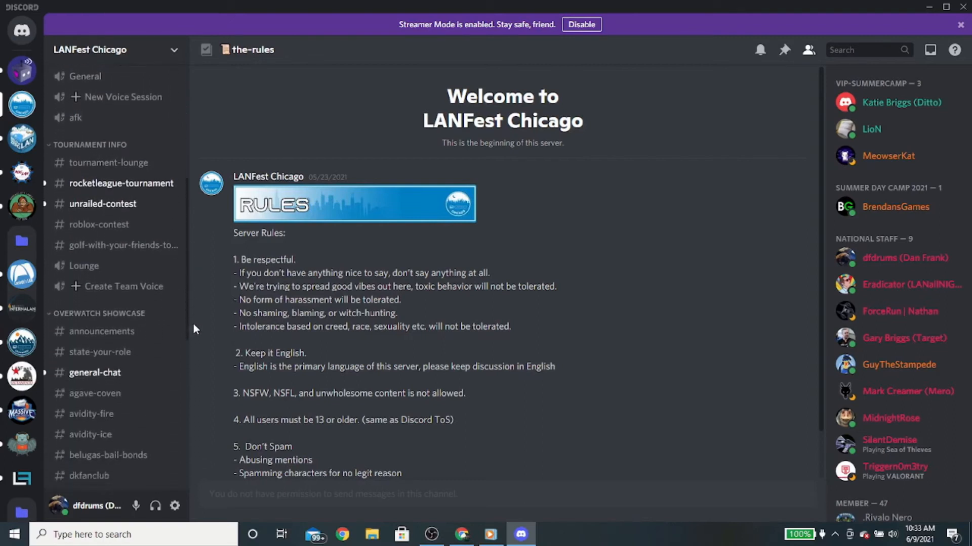
scroll(down, 3)
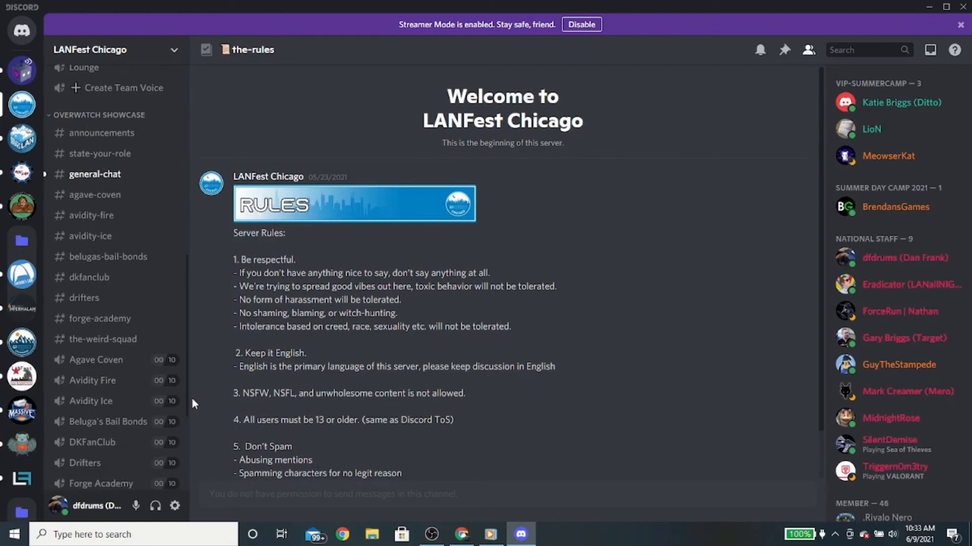
scroll(down, 3)
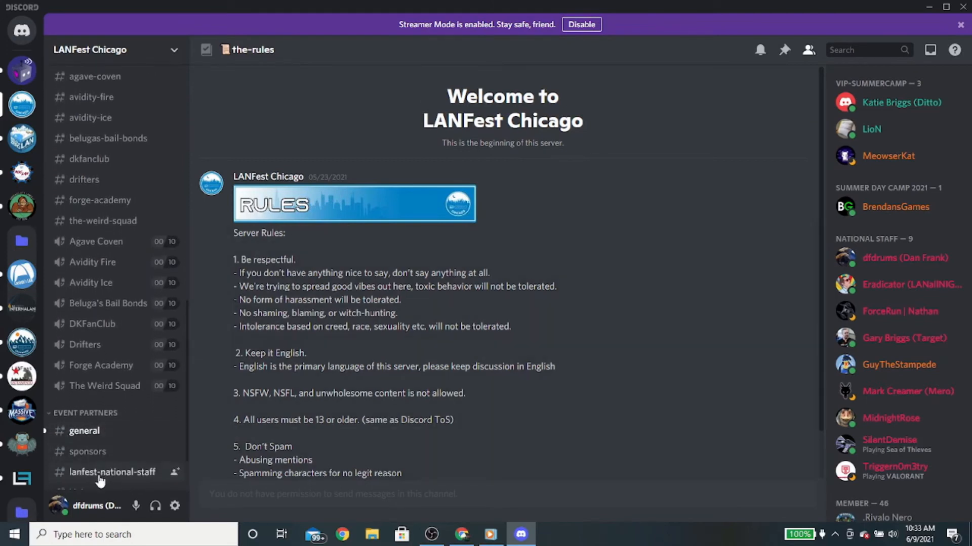
mouse_move(189, 451)
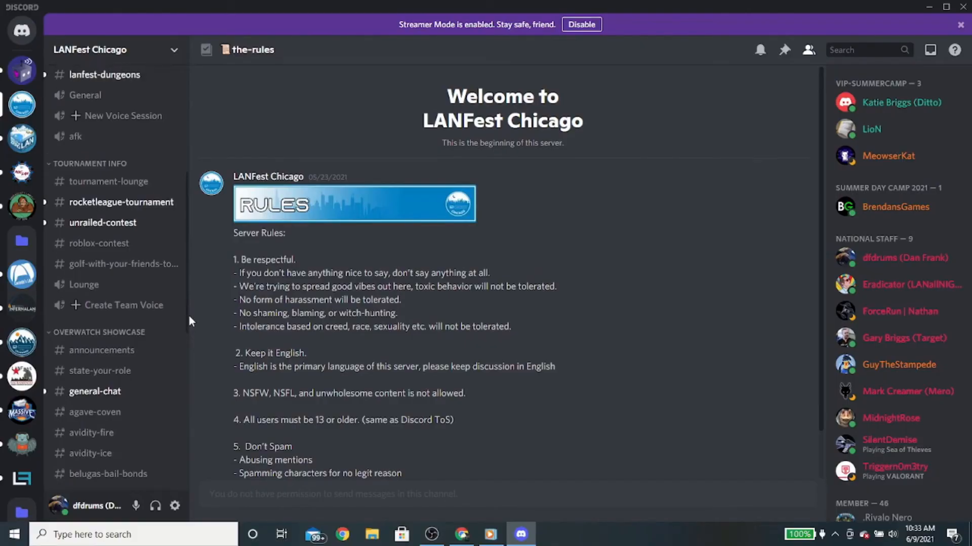
scroll(down, 3)
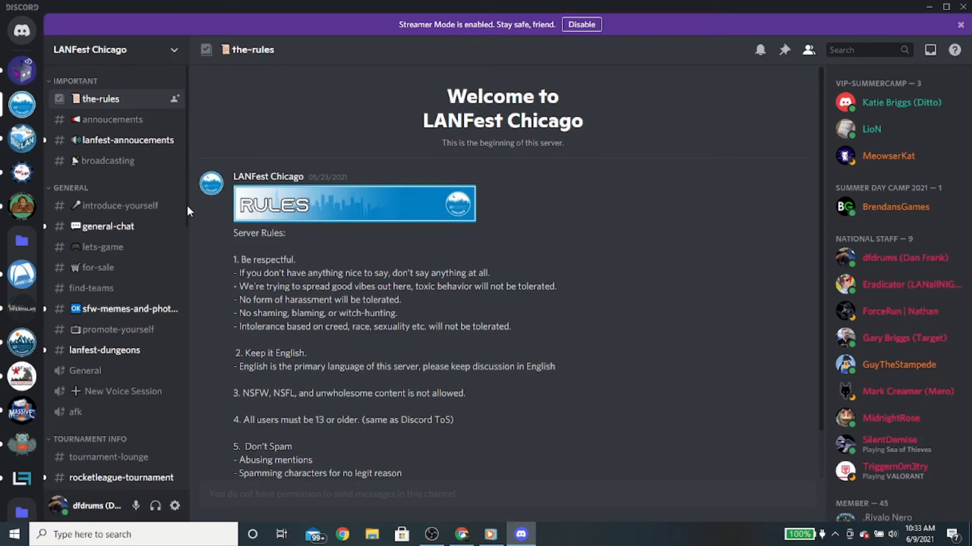
mouse_move(131, 335)
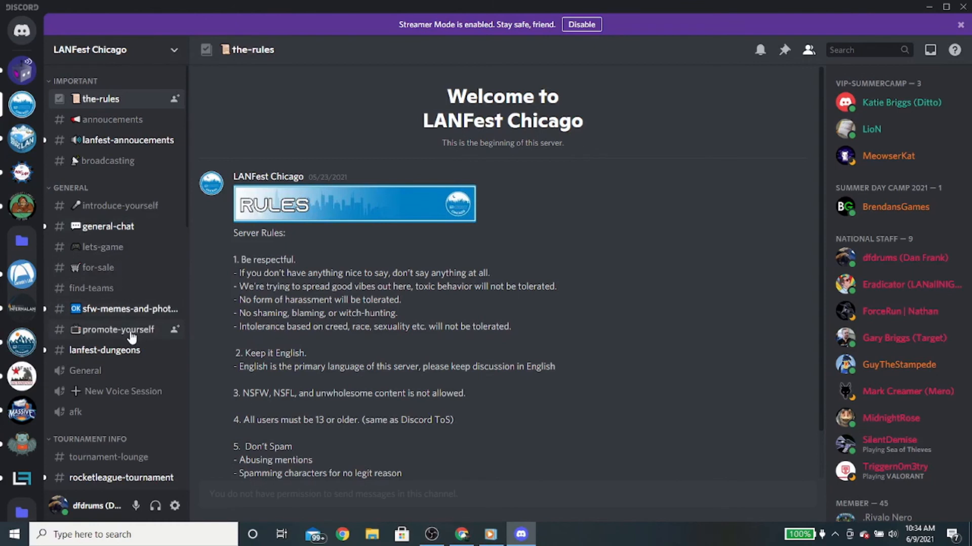
Step: View #promote-yourself with BrendansGames' Night in the Woods episode post
click(117, 329)
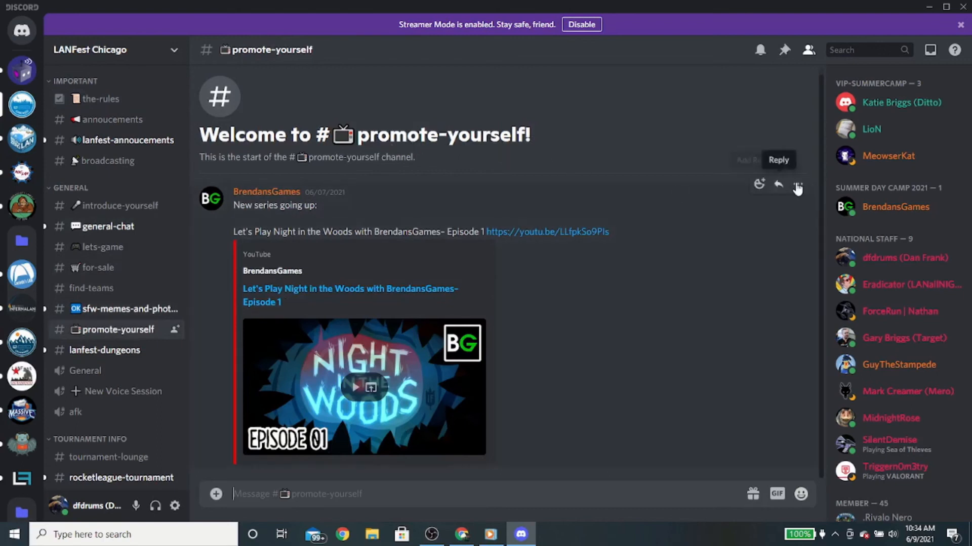
mouse_move(822, 192)
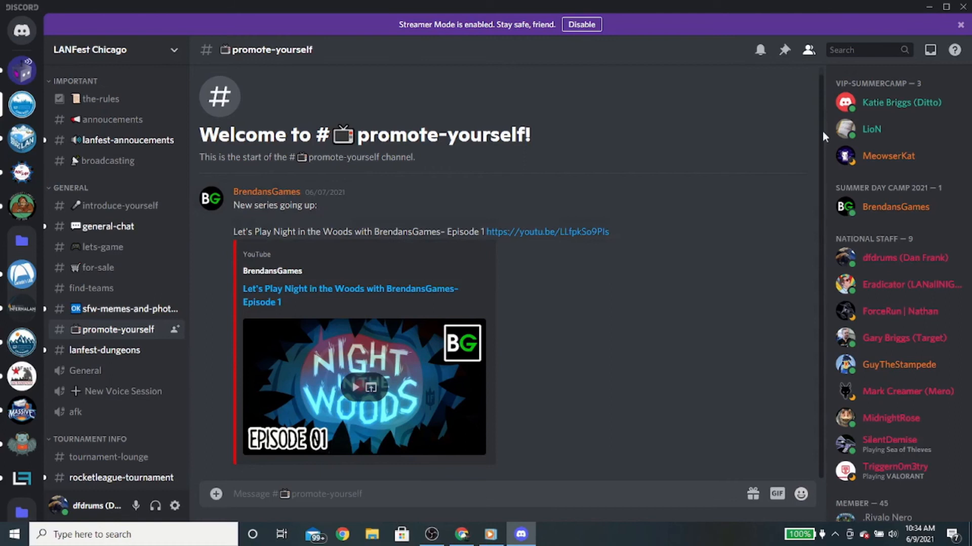
mouse_move(590, 273)
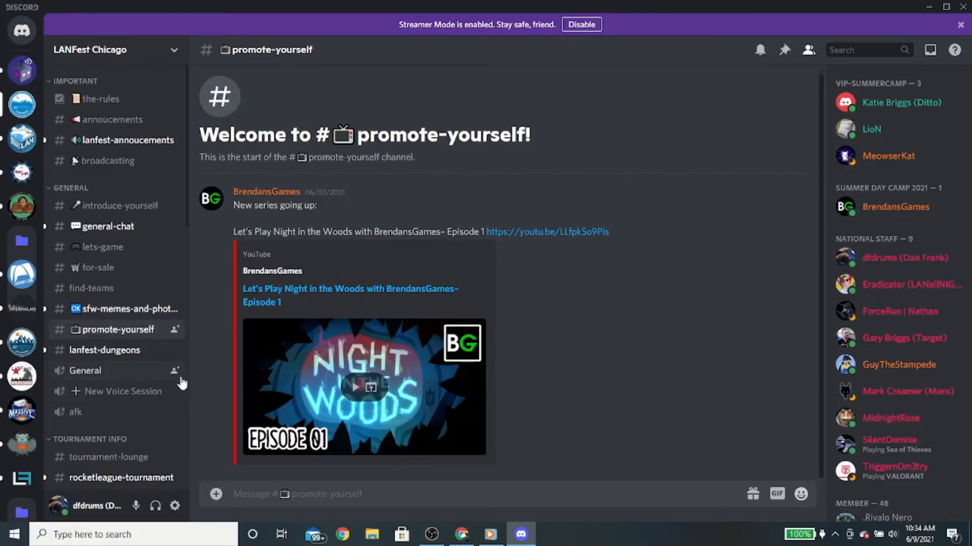
Step: Return to #the-rules and scroll through the full rules message
click(100, 99)
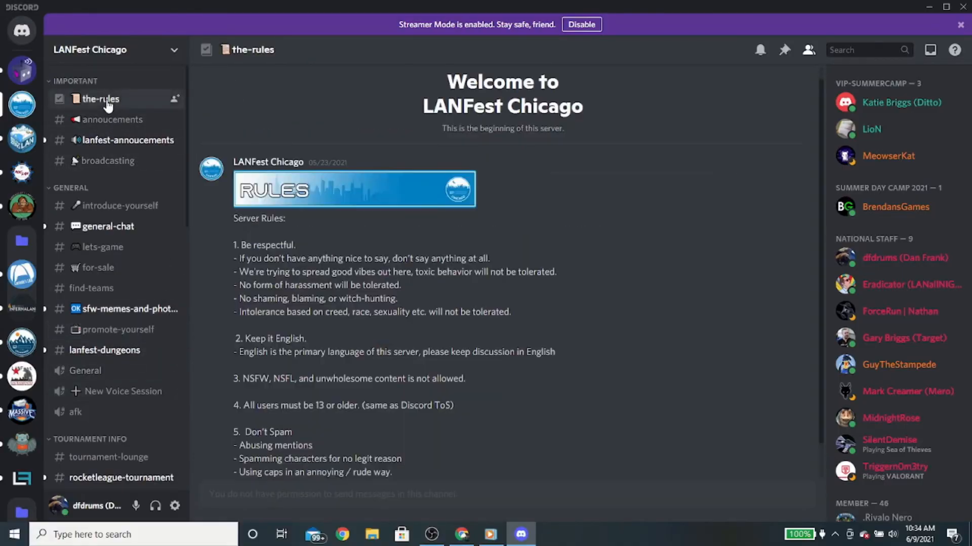
mouse_move(720, 231)
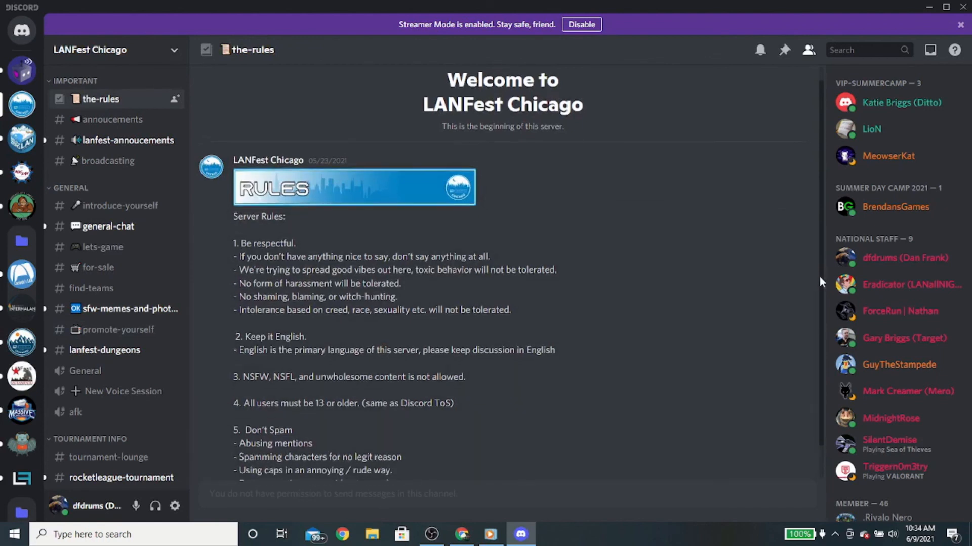
scroll(down, 3)
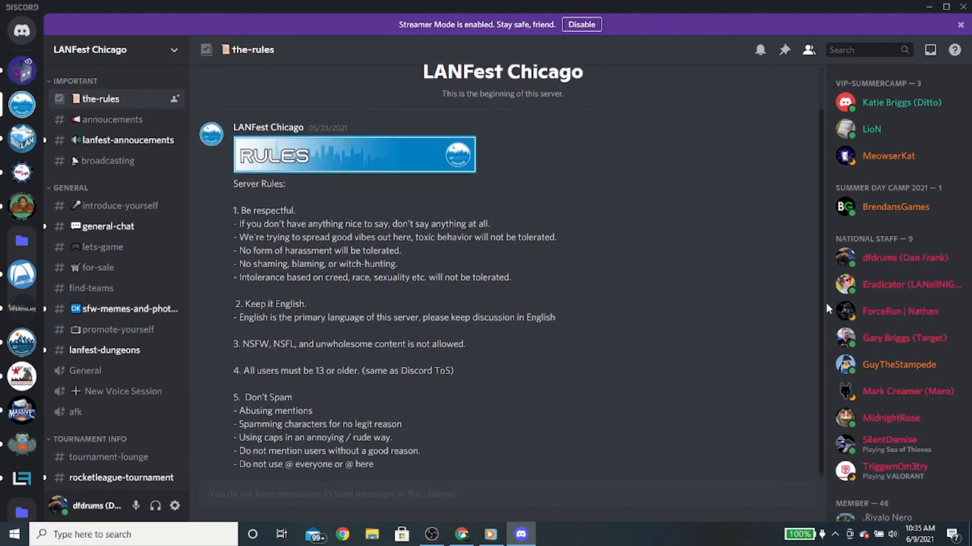
scroll(down, 3)
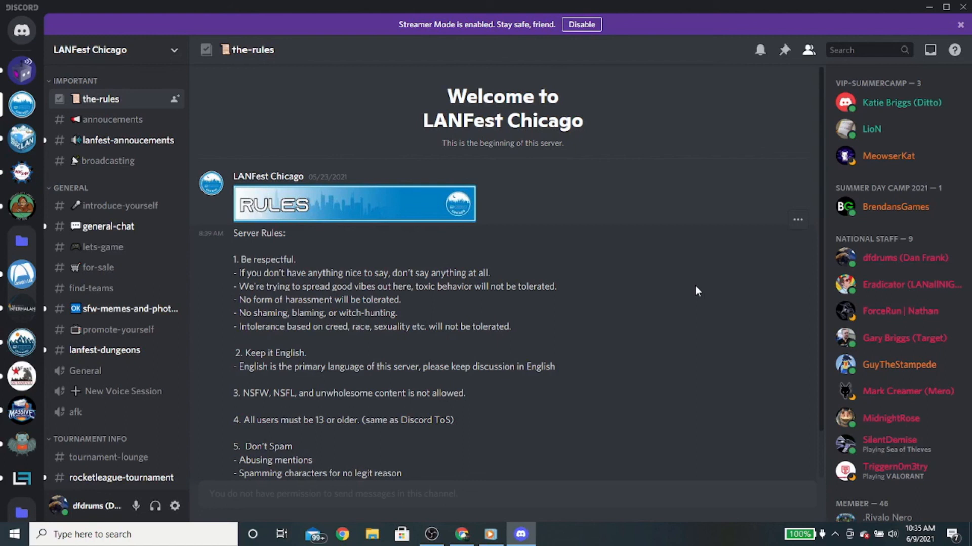
mouse_move(592, 365)
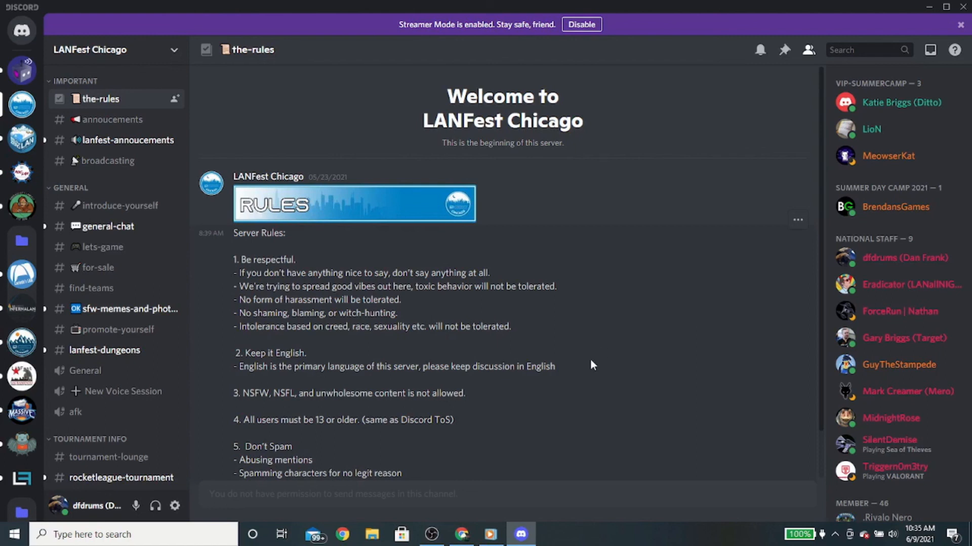
mouse_move(434, 515)
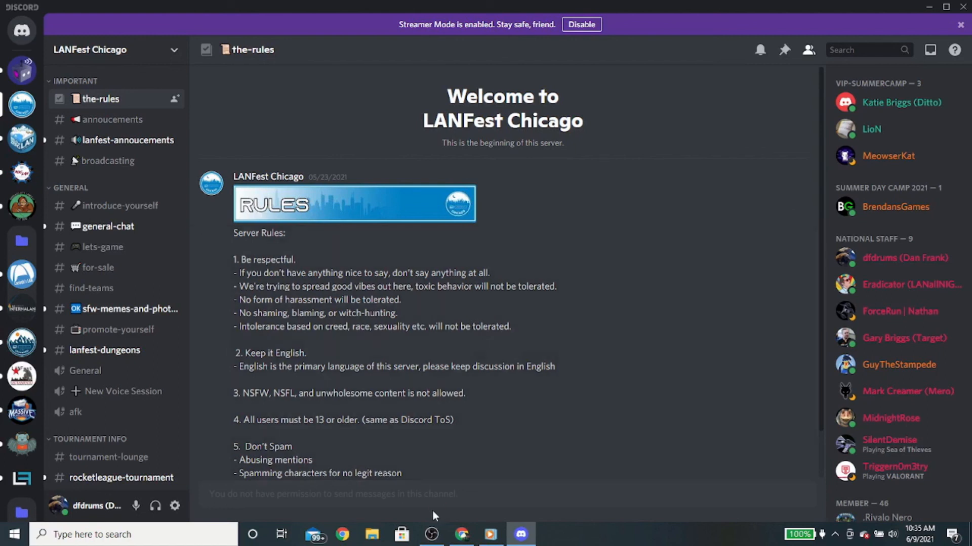